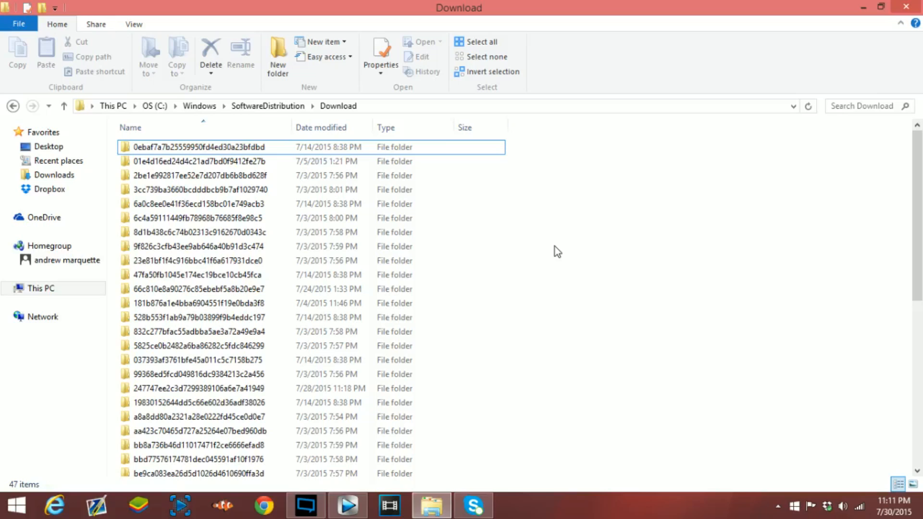
mouse_move(549, 203)
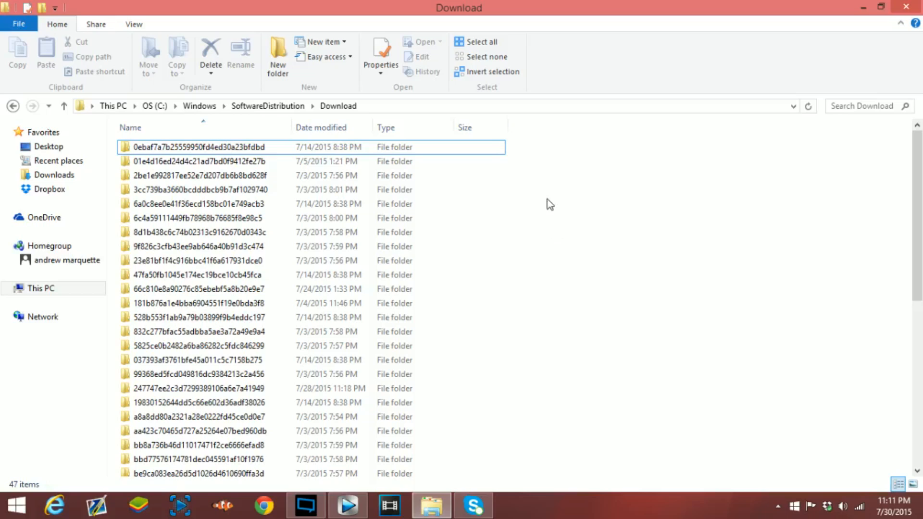
mouse_move(114, 106)
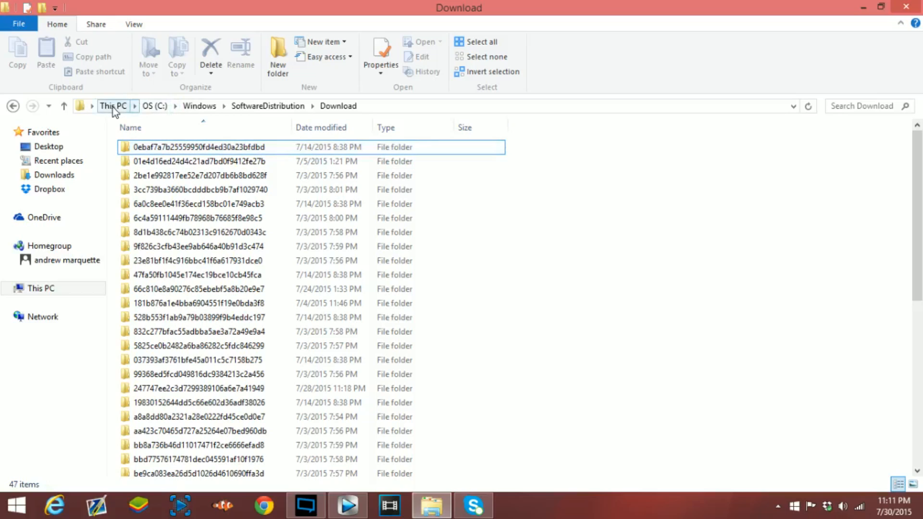
Navigate to C:\Windows\SoftwareDistribution\Download in File Explorer
click(113, 106)
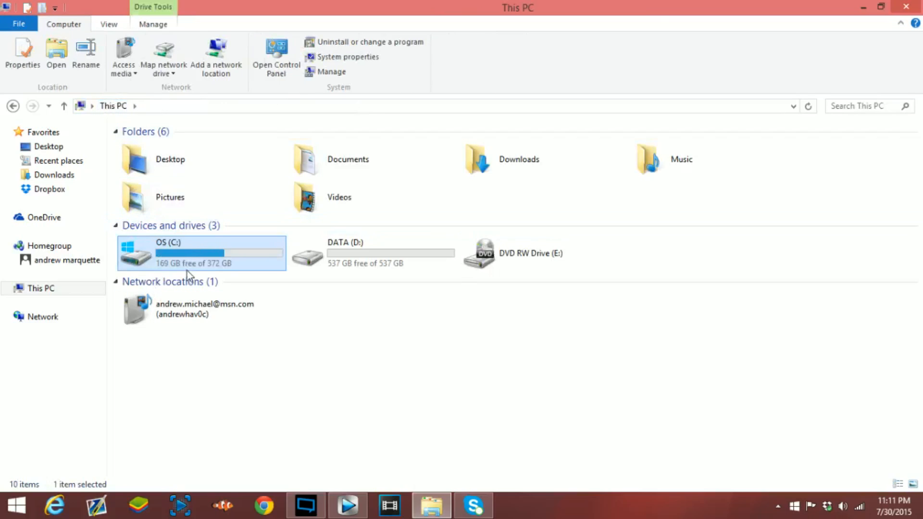
double_click(200, 253)
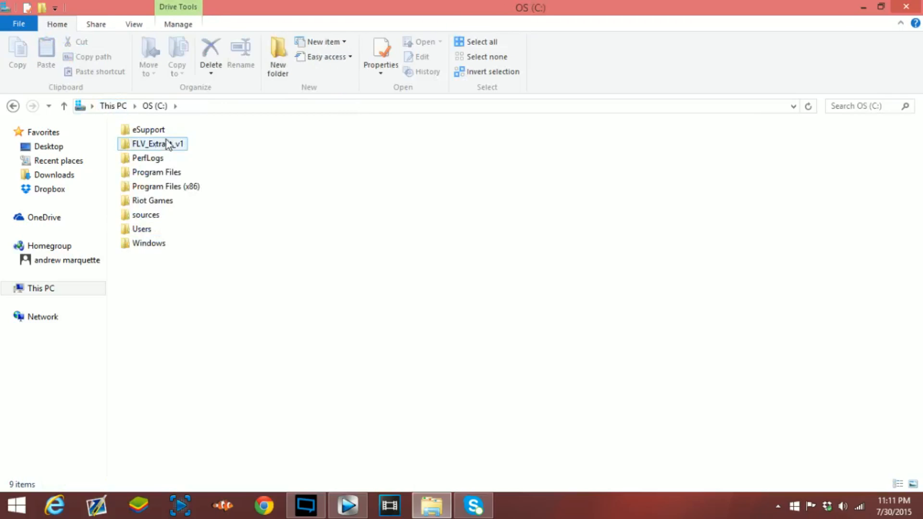
double_click(148, 244)
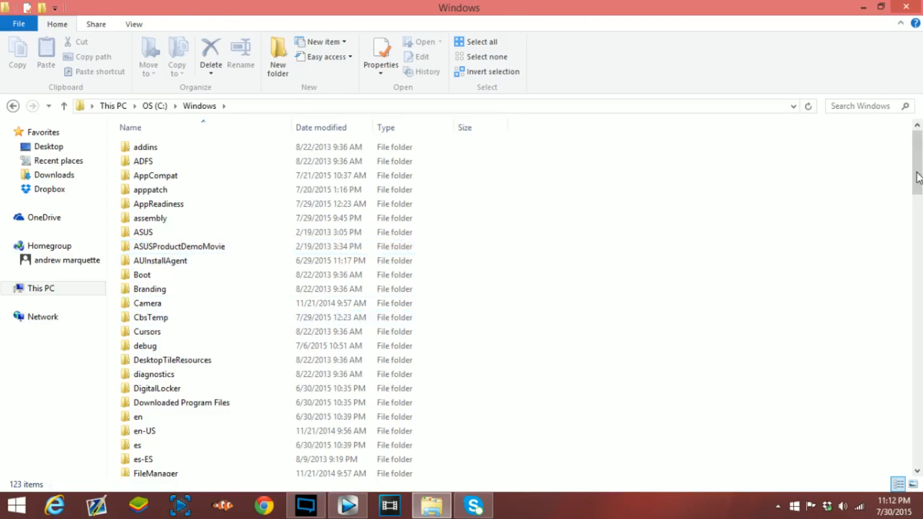
scroll(down, 3)
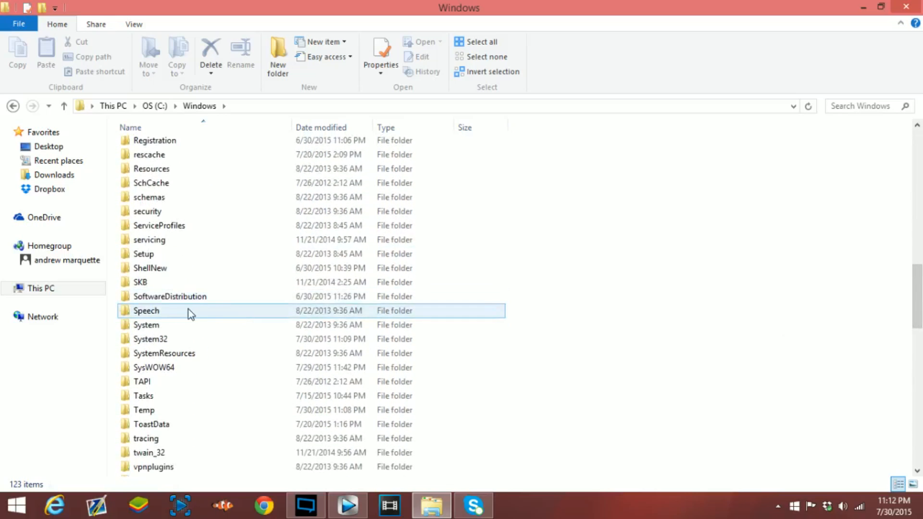
double_click(169, 296)
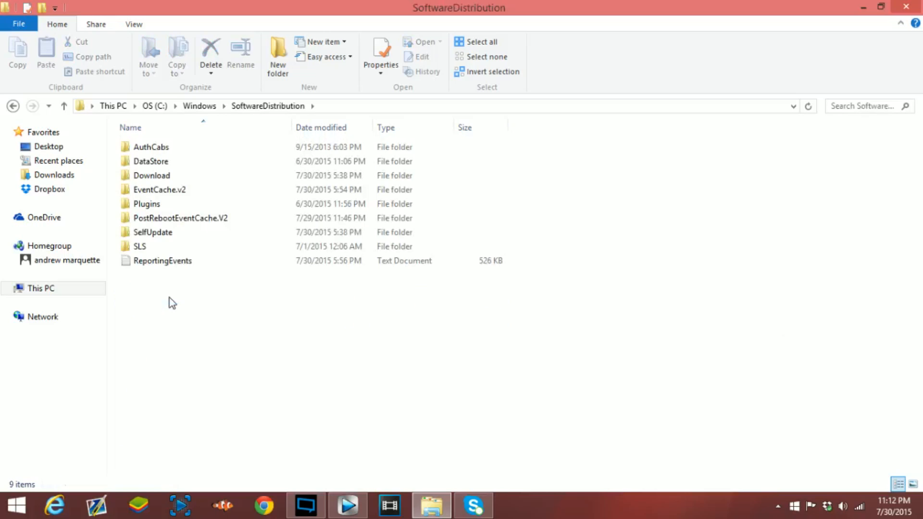
click(151, 175)
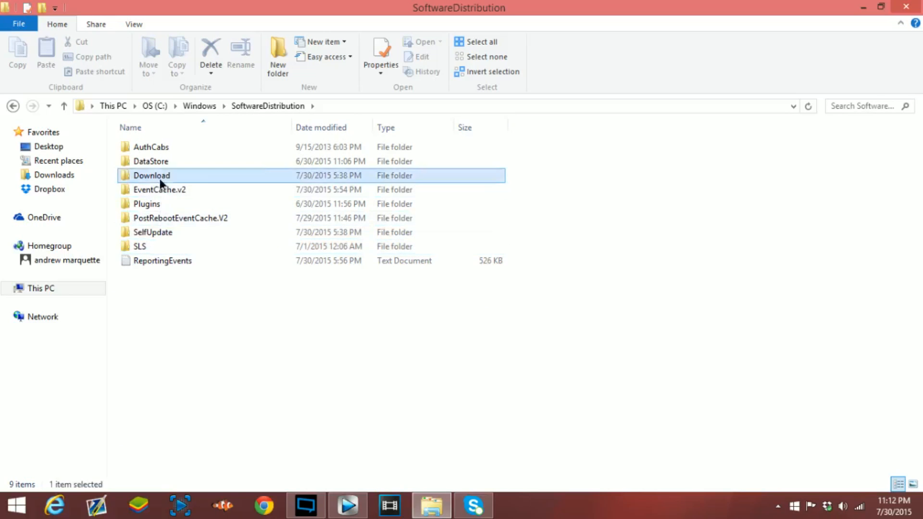
double_click(151, 174)
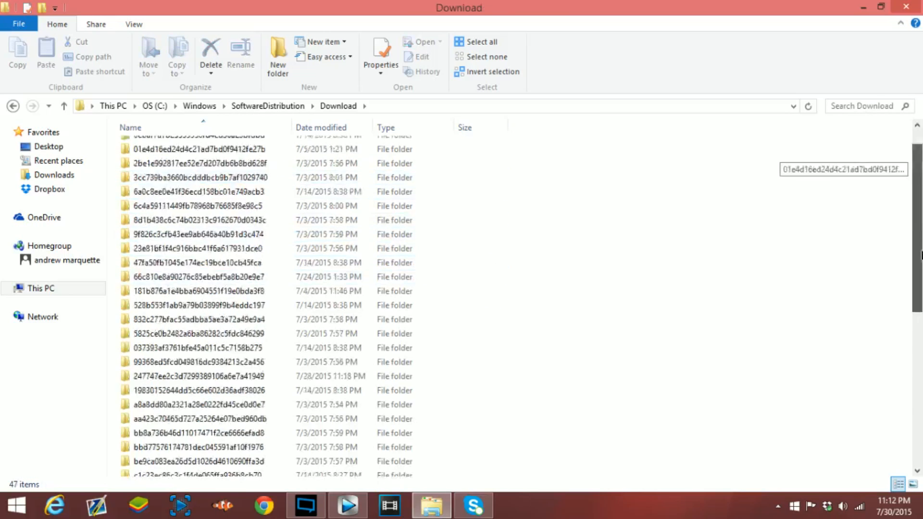
scroll(up, 3)
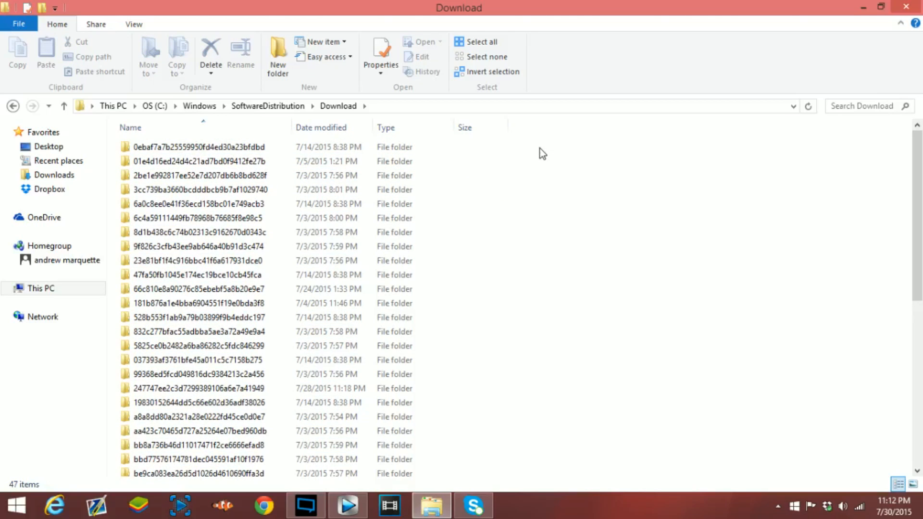
mouse_move(560, 248)
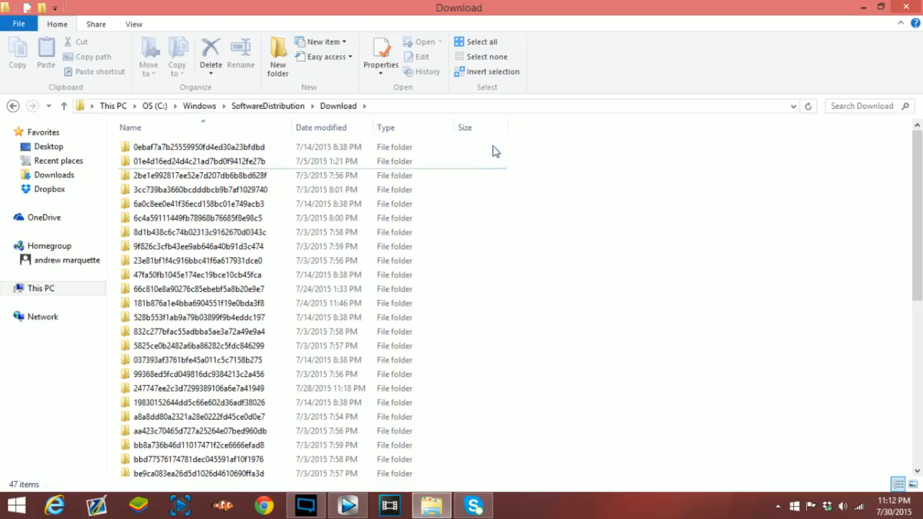
Review the update folders, then bring up the Start button's quick system tools menu
click(200, 219)
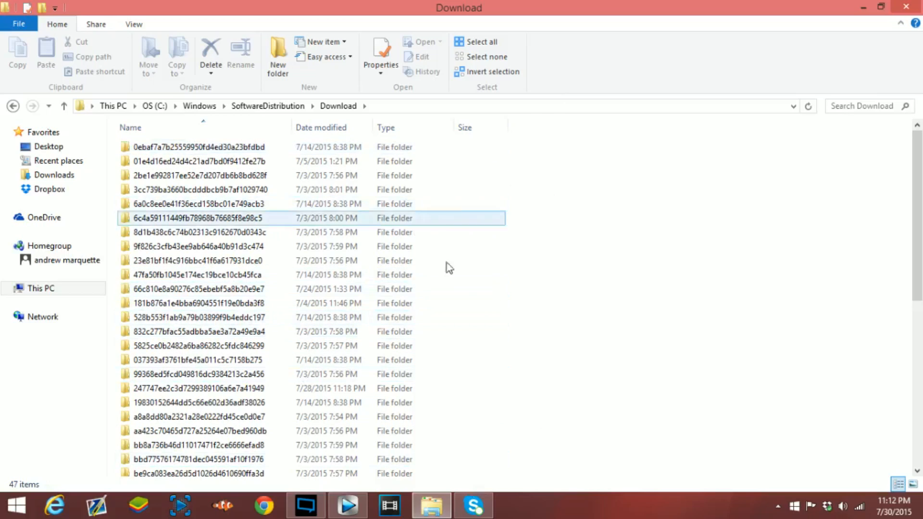
click(527, 318)
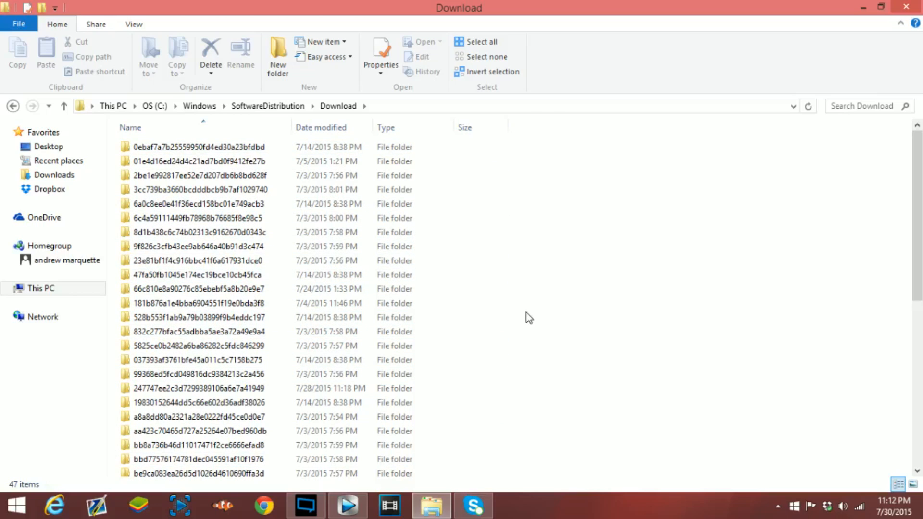
mouse_move(585, 318)
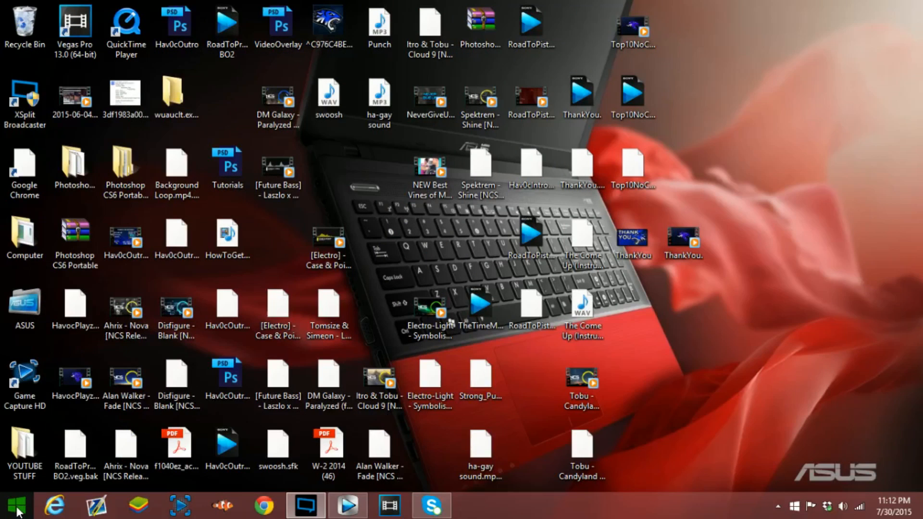
right_click(15, 507)
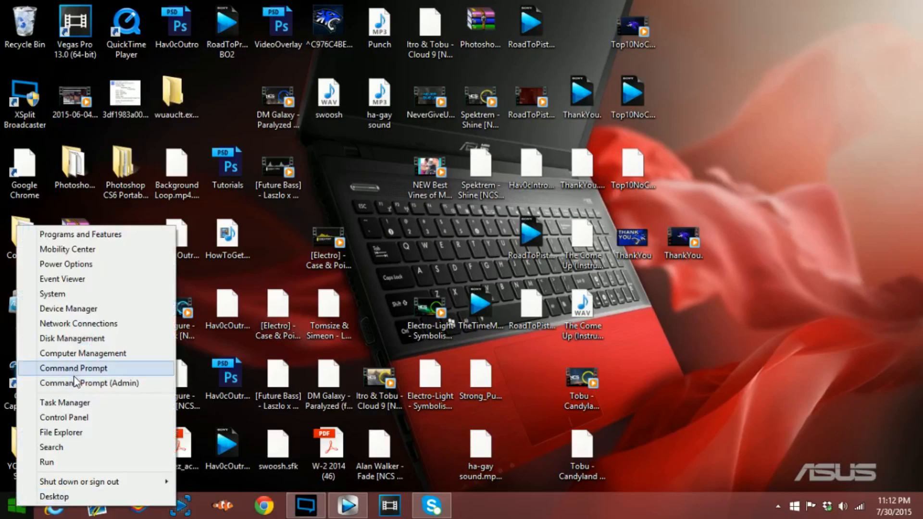
mouse_move(89, 383)
text(w)
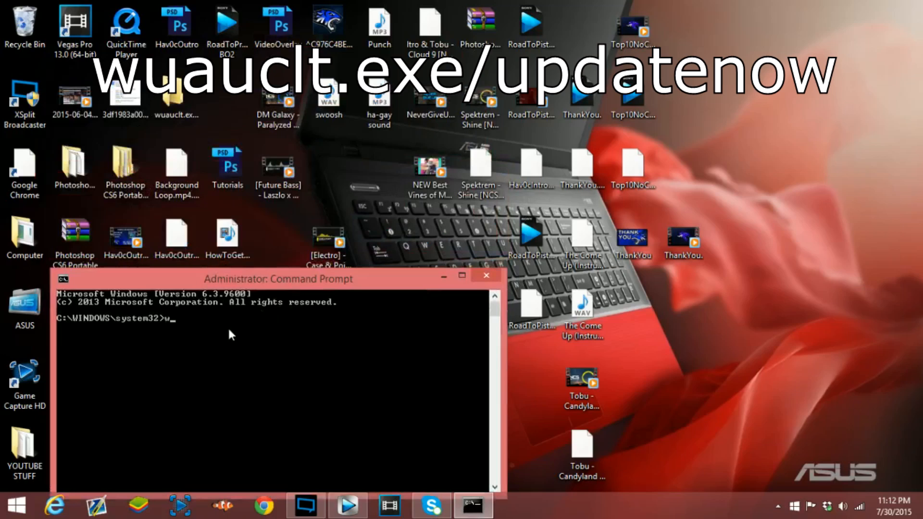
Enter wuauclt.exe/updatenow at the administrator prompt without running it
text(uau)
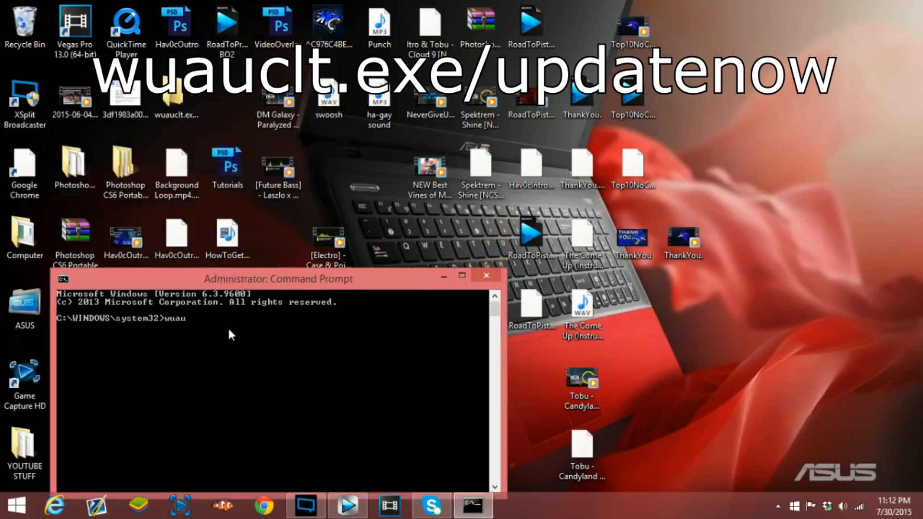
text(clt.ex)
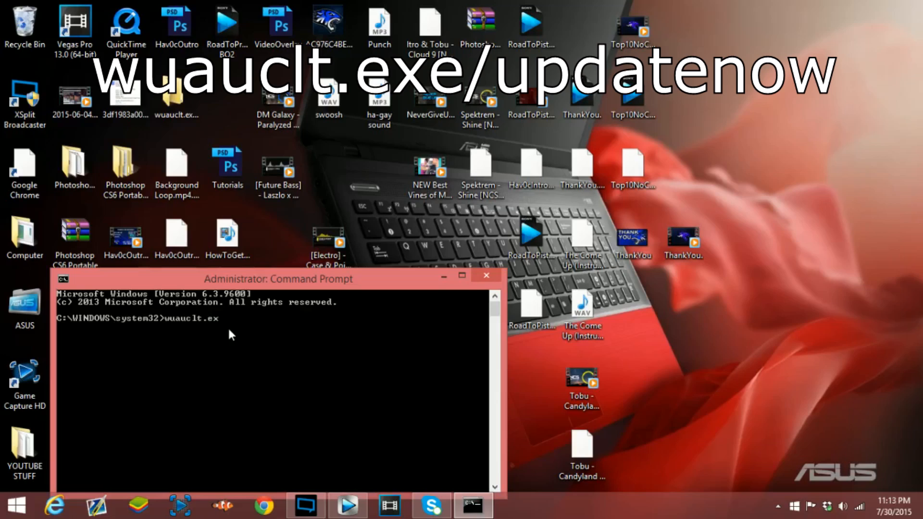
text(e/u)
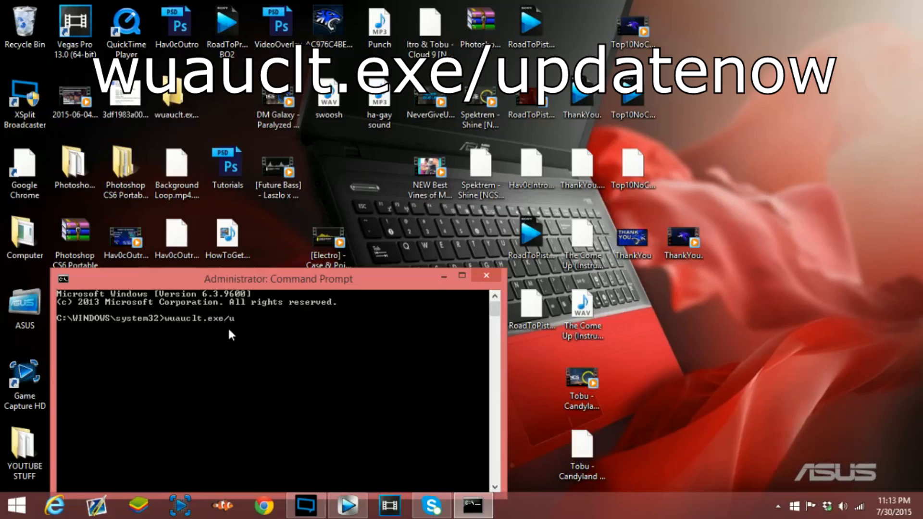
text(pdatenow)
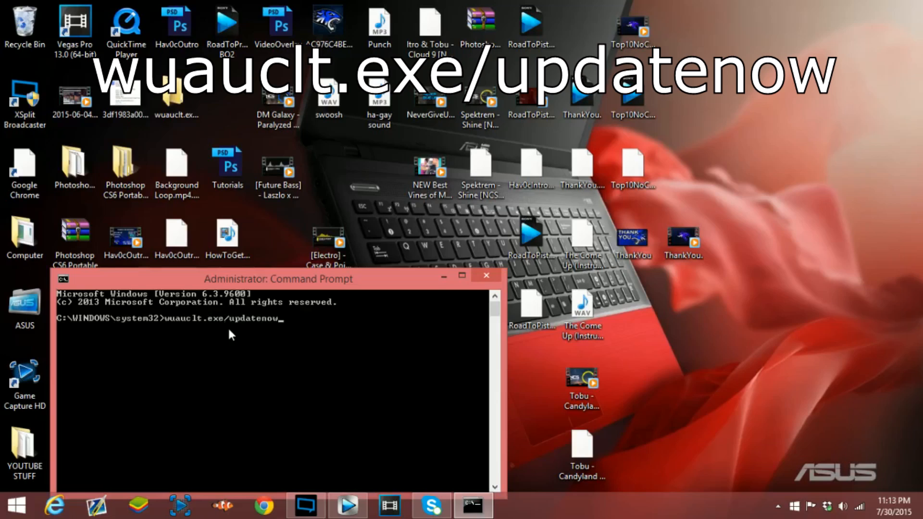